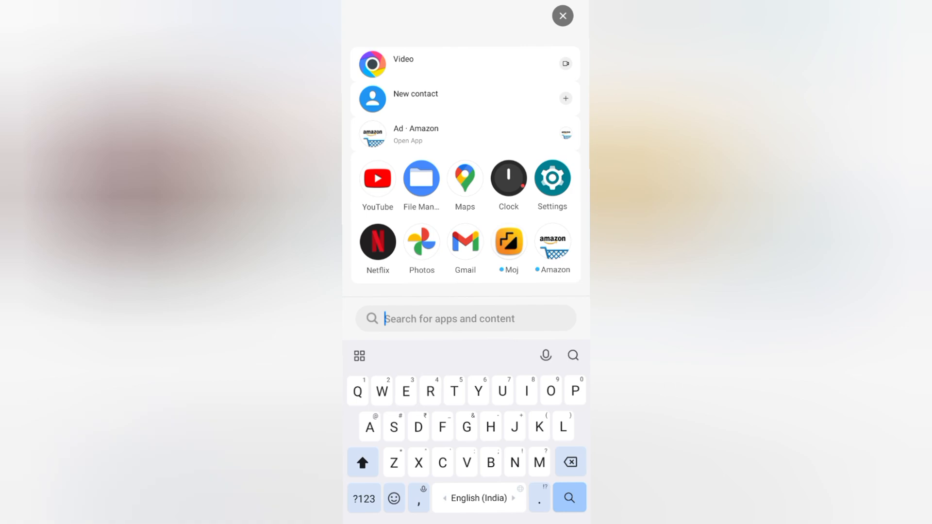
Step: Close the app search and scroll the app drawer to the end of the list
{"action": "left_click", "coordinate": [562, 16]}
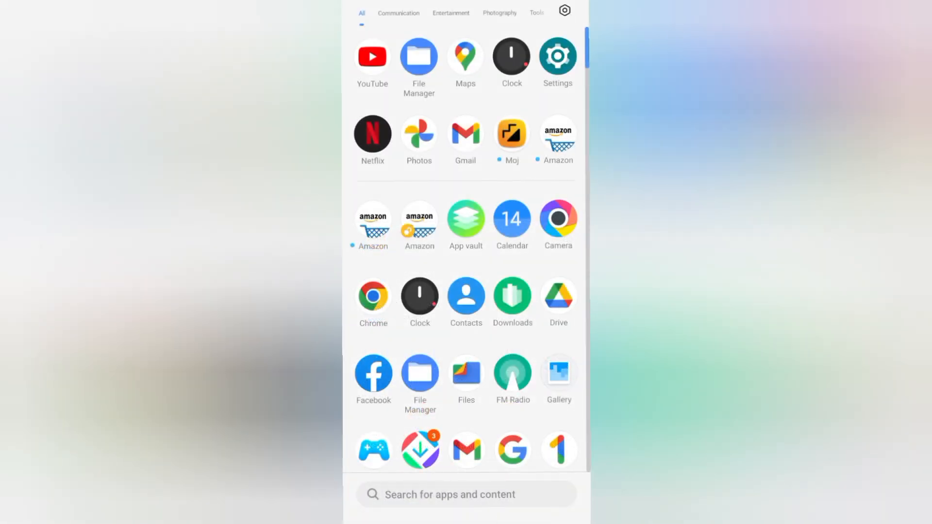
{"action": "scroll", "scroll_direction": "down", "scroll_amount": 3}
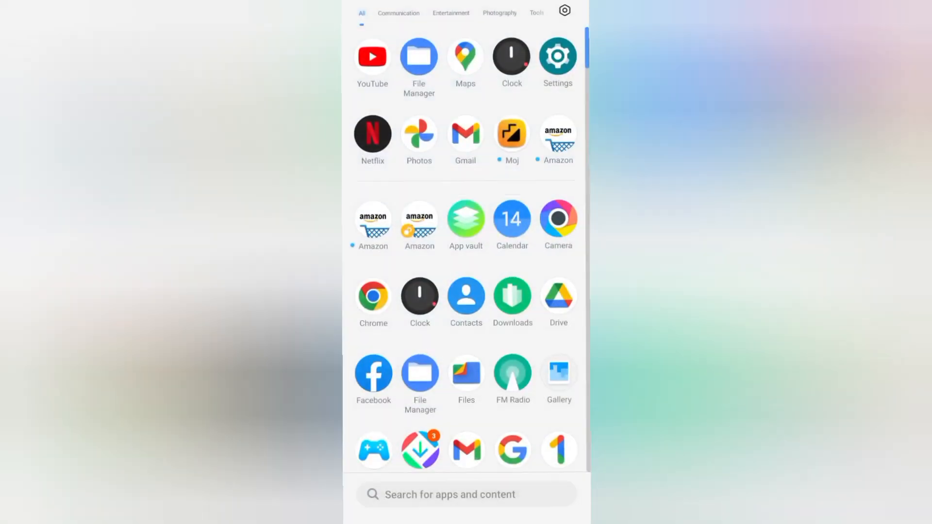
{"action": "scroll", "scroll_direction": "down", "scroll_amount": 3}
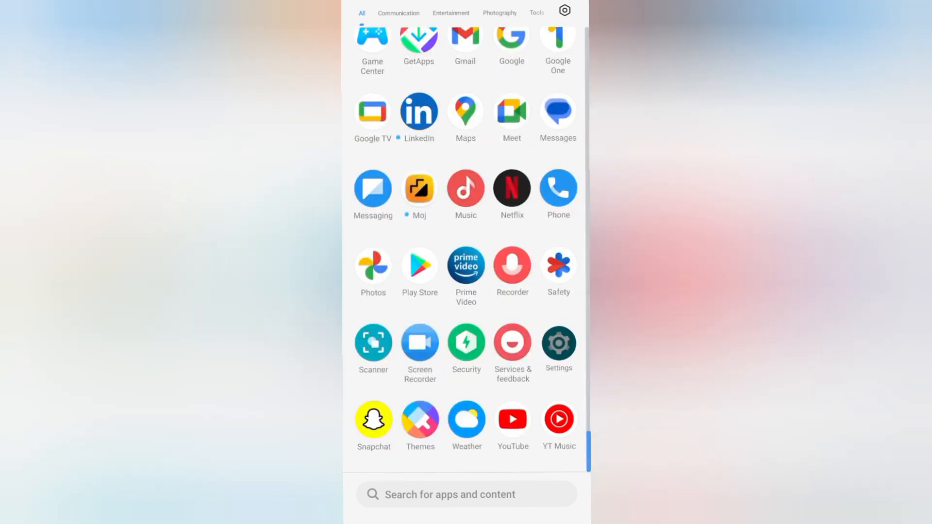
Step: Open Settings and search for 'applock'
{"action": "left_click", "coordinate": [558, 349]}
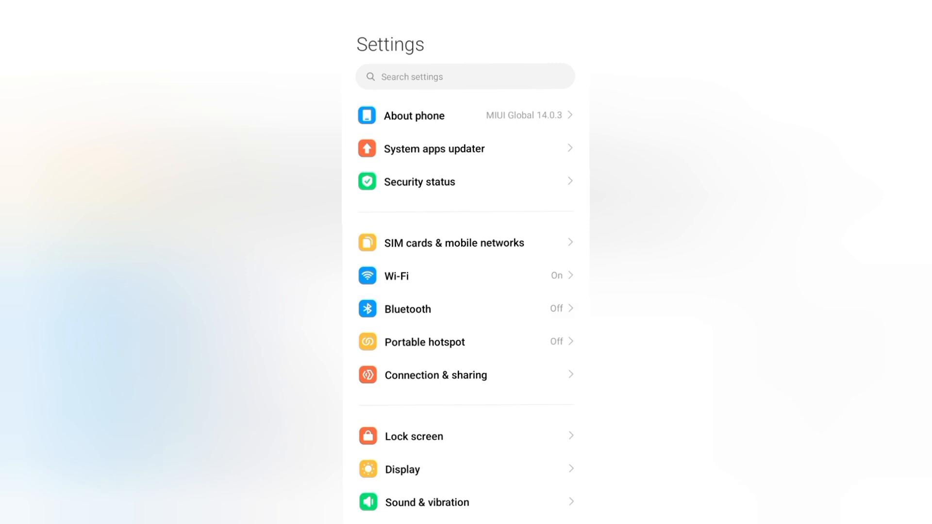
{"action": "left_click", "coordinate": [465, 77]}
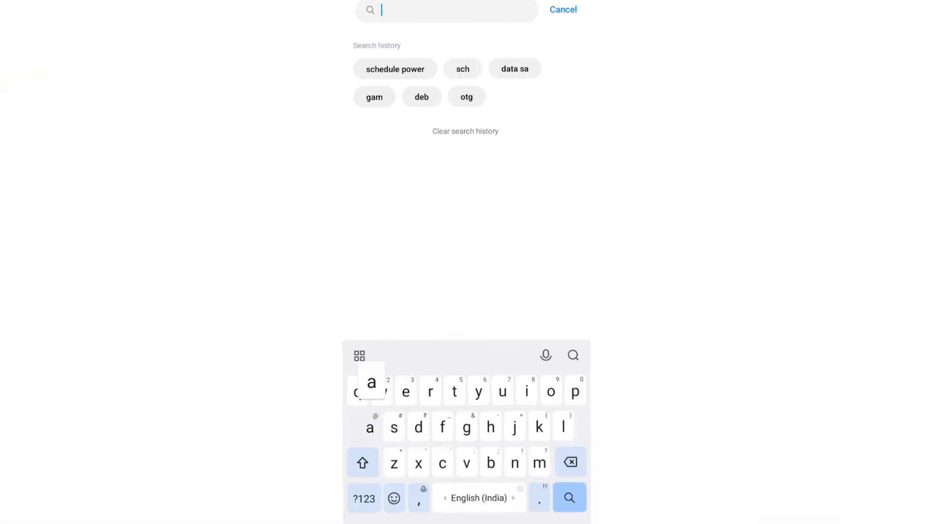
{"action": "type", "text": "applock"}
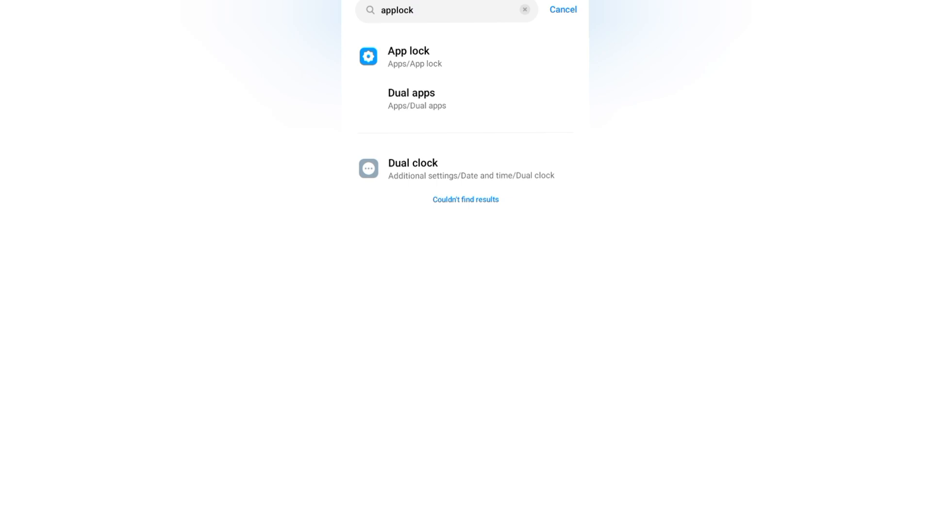
Step: Open App lock, decline fingerprint unlock, and unlock YouTube, Chrome and File Manager
{"action": "left_click", "coordinate": [408, 57]}
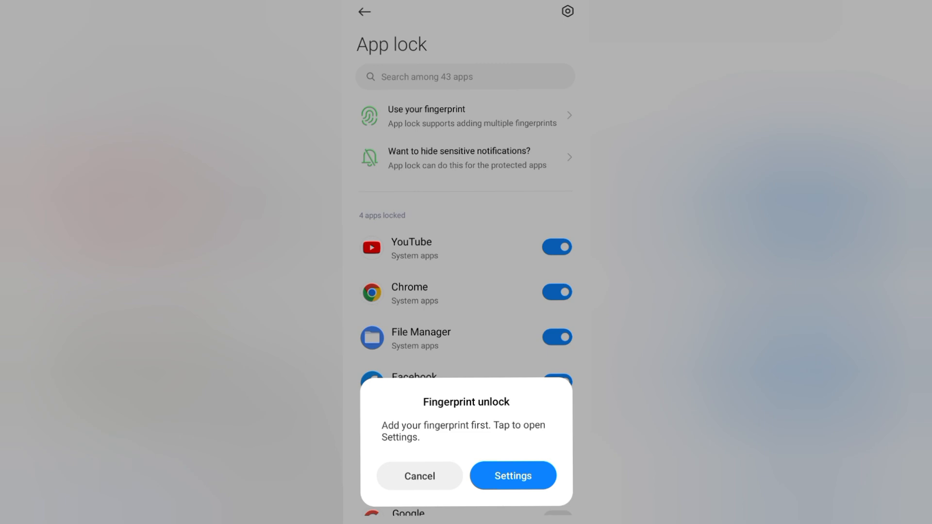
{"action": "left_click", "coordinate": [419, 481]}
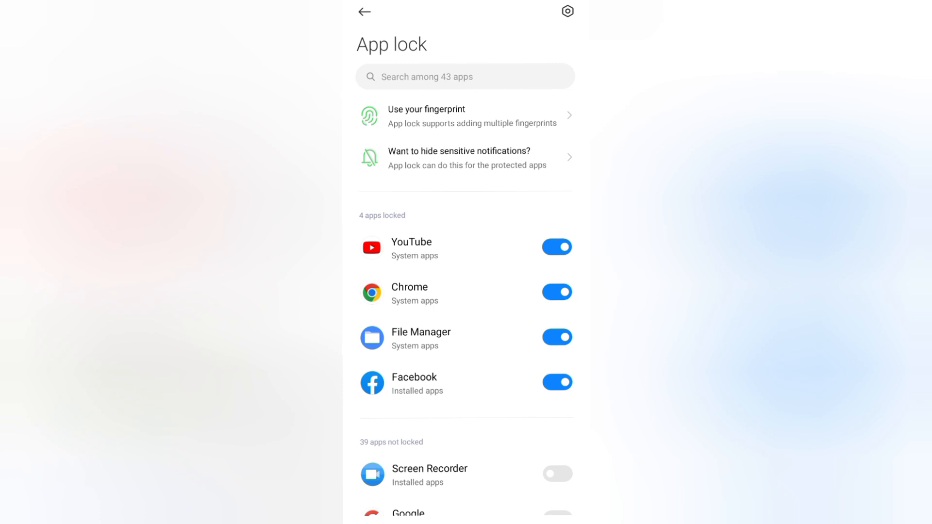
{"action": "left_click", "coordinate": [556, 247]}
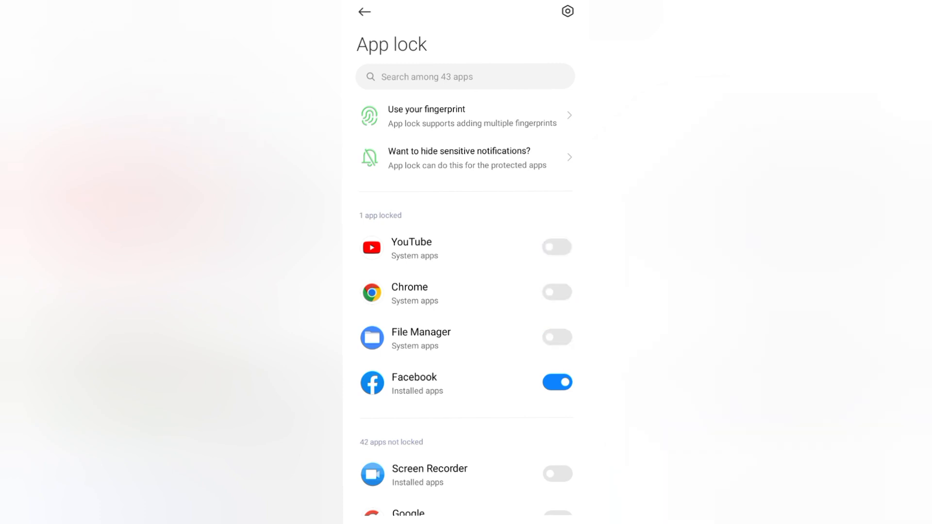
Step: Switch on App lock for Tags and LinkedIn further down the list
{"action": "scroll", "scroll_direction": "down", "scroll_amount": 3}
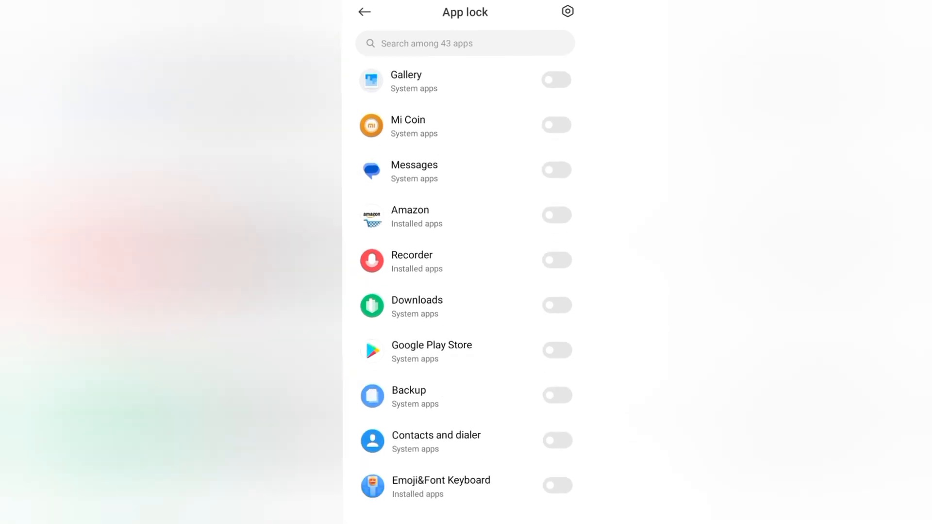
{"action": "scroll", "scroll_direction": "down", "scroll_amount": 3}
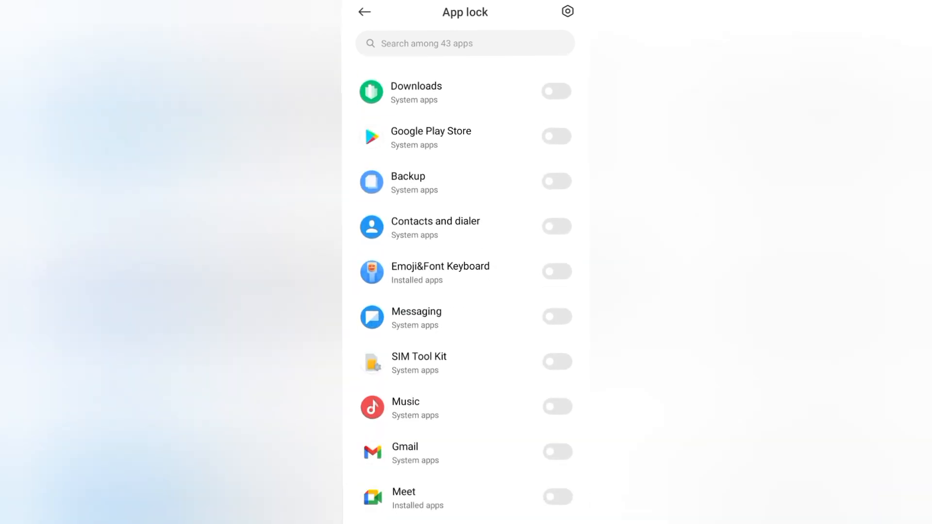
{"action": "scroll", "scroll_direction": "down", "scroll_amount": 3}
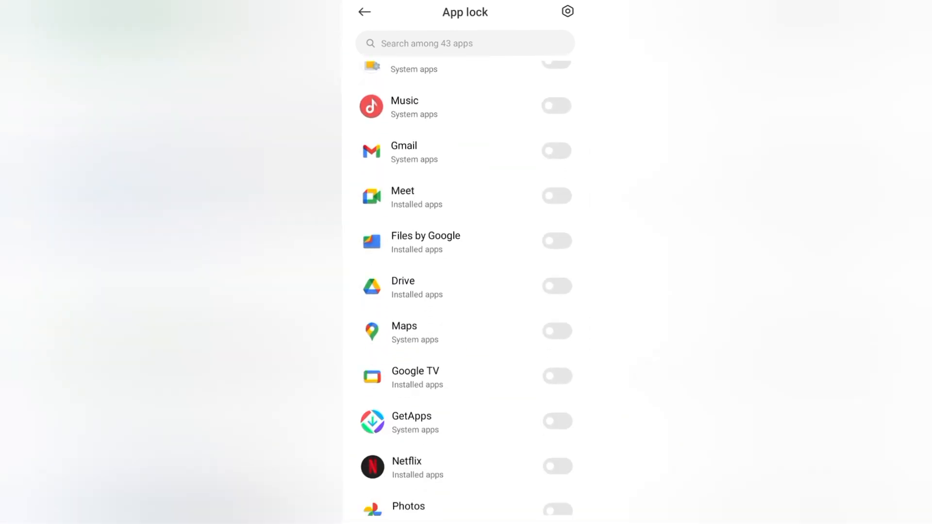
{"action": "scroll", "scroll_direction": "down", "scroll_amount": 3}
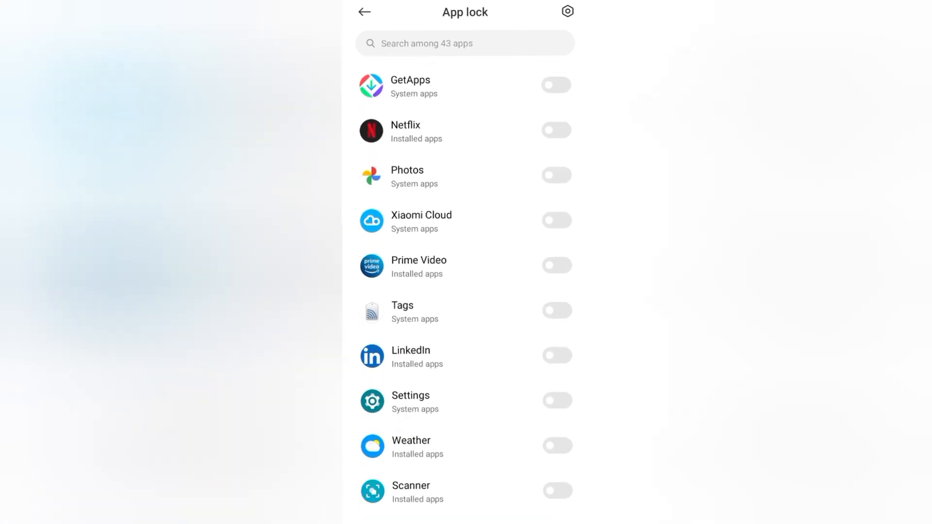
{"action": "left_click", "coordinate": [556, 371]}
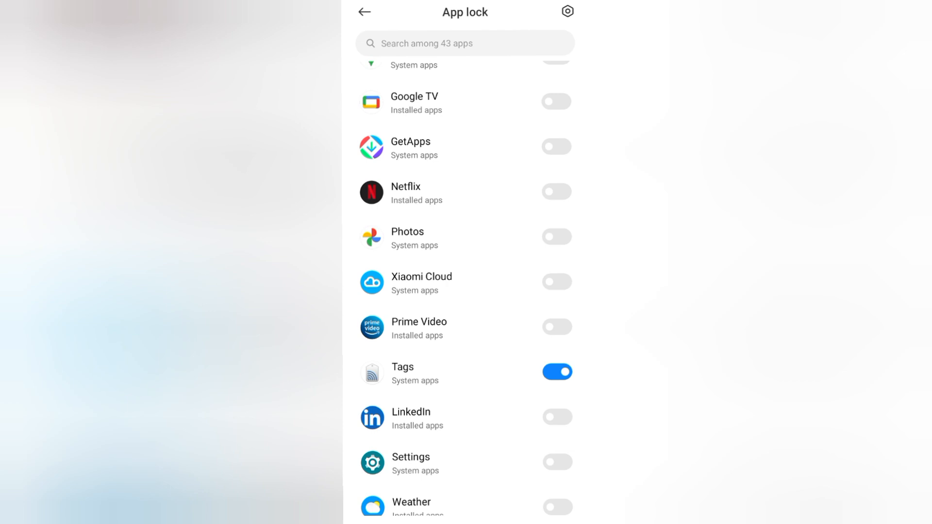
{"action": "left_click", "coordinate": [556, 417]}
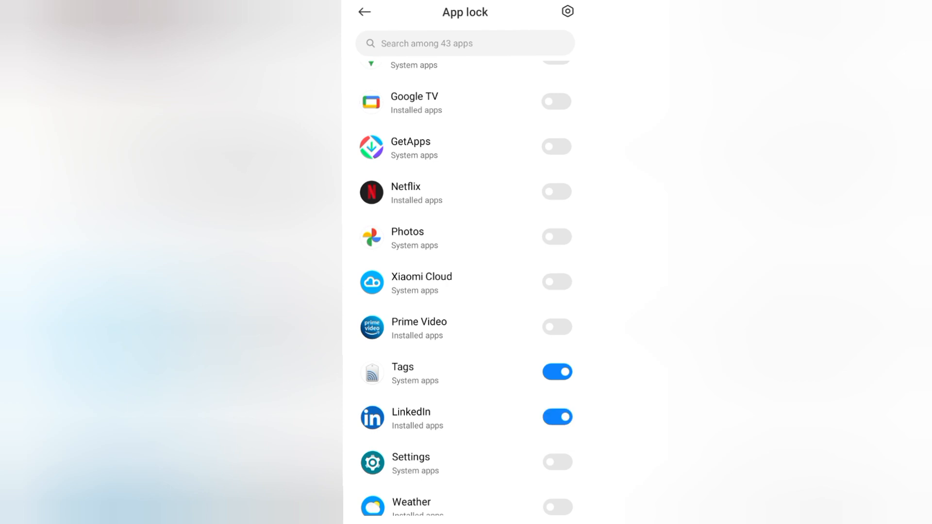
{"action": "scroll", "scroll_direction": "down", "scroll_amount": 3}
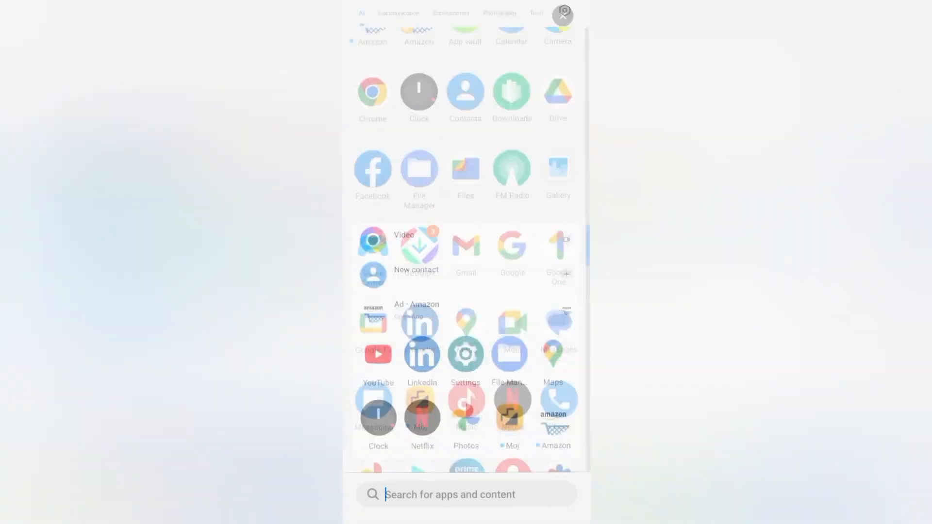
Step: Open the launcher's app search showing suggestions like LinkedIn, Netflix and Settings
{"action": "left_click", "coordinate": [466, 494]}
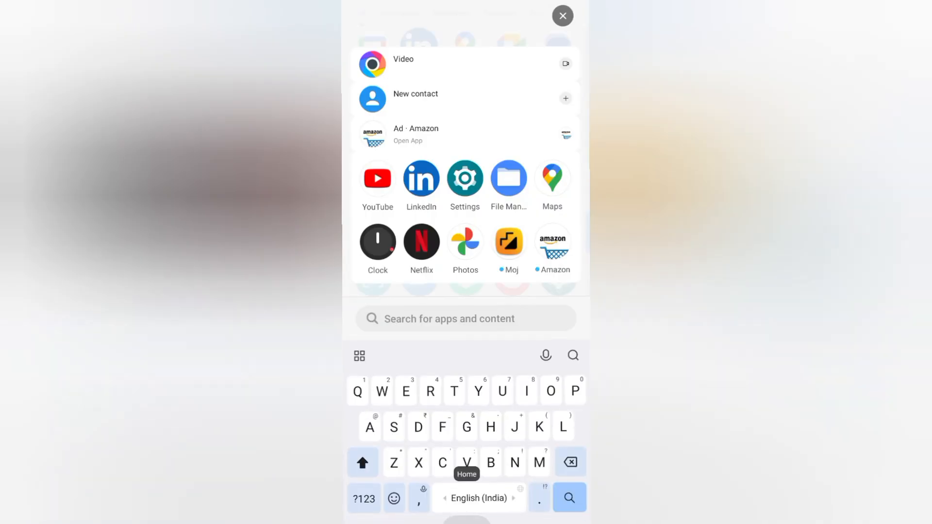